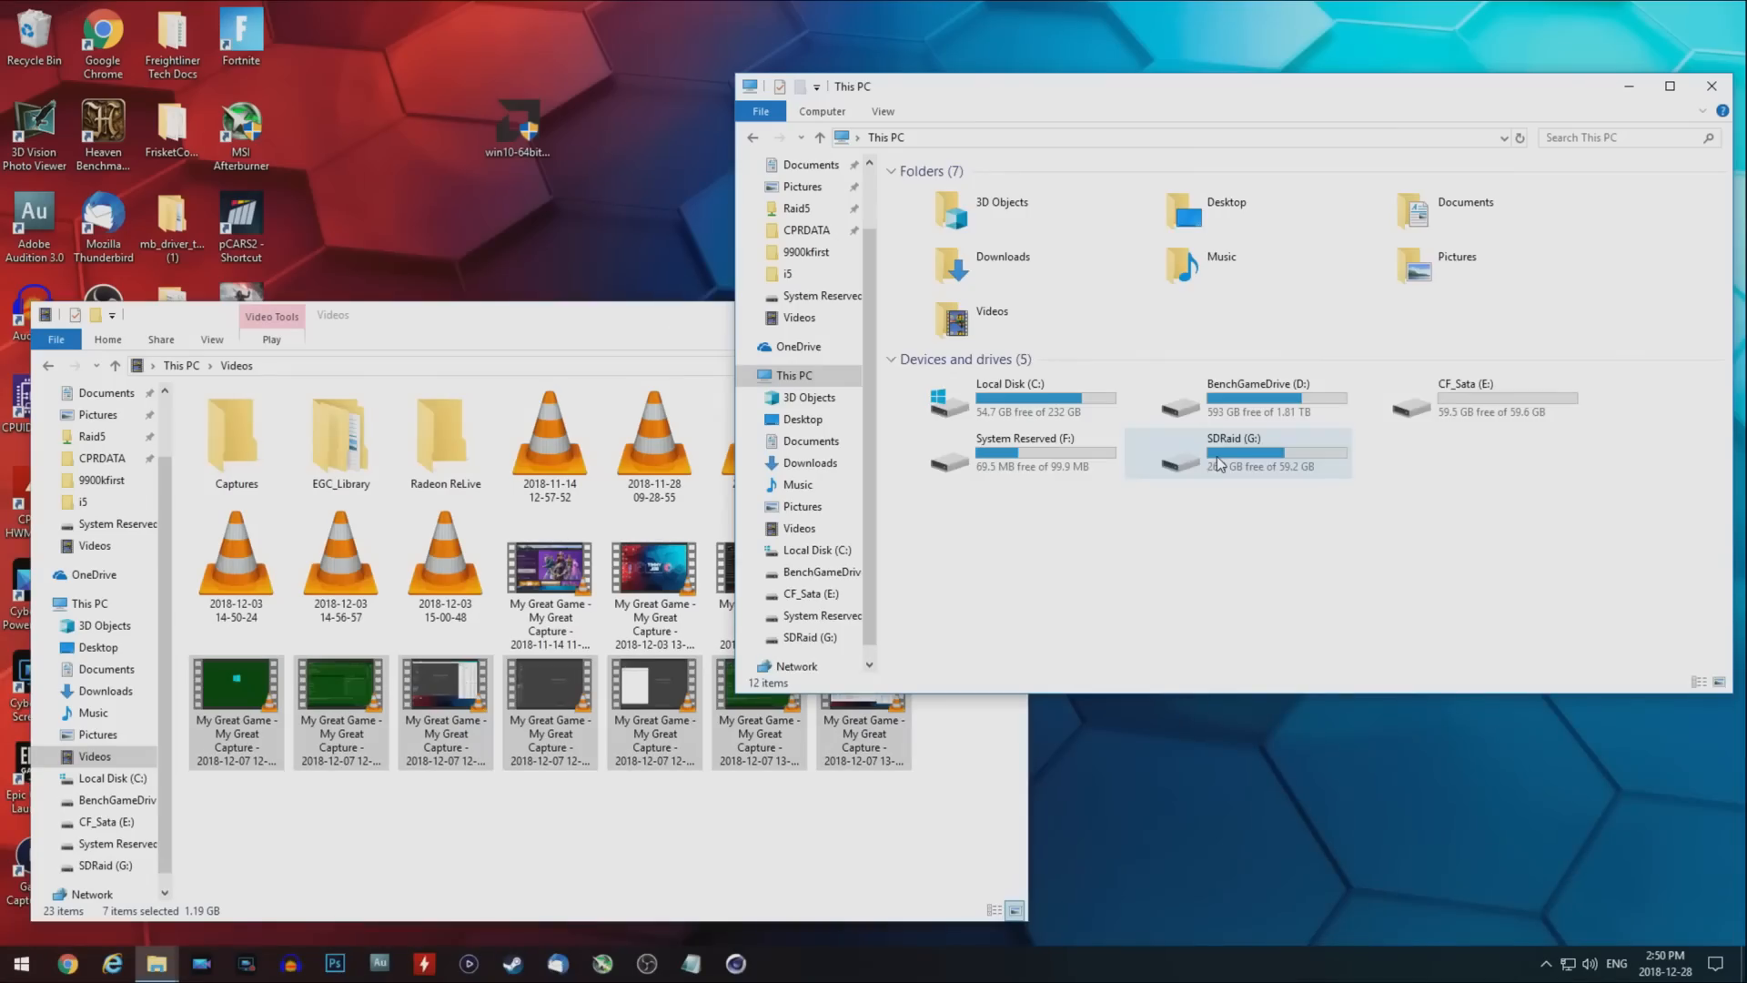
Open the SDRaid (G:) drive from This PC, triggering the Destination Folder Access Denied prompt
double_click(1234, 451)
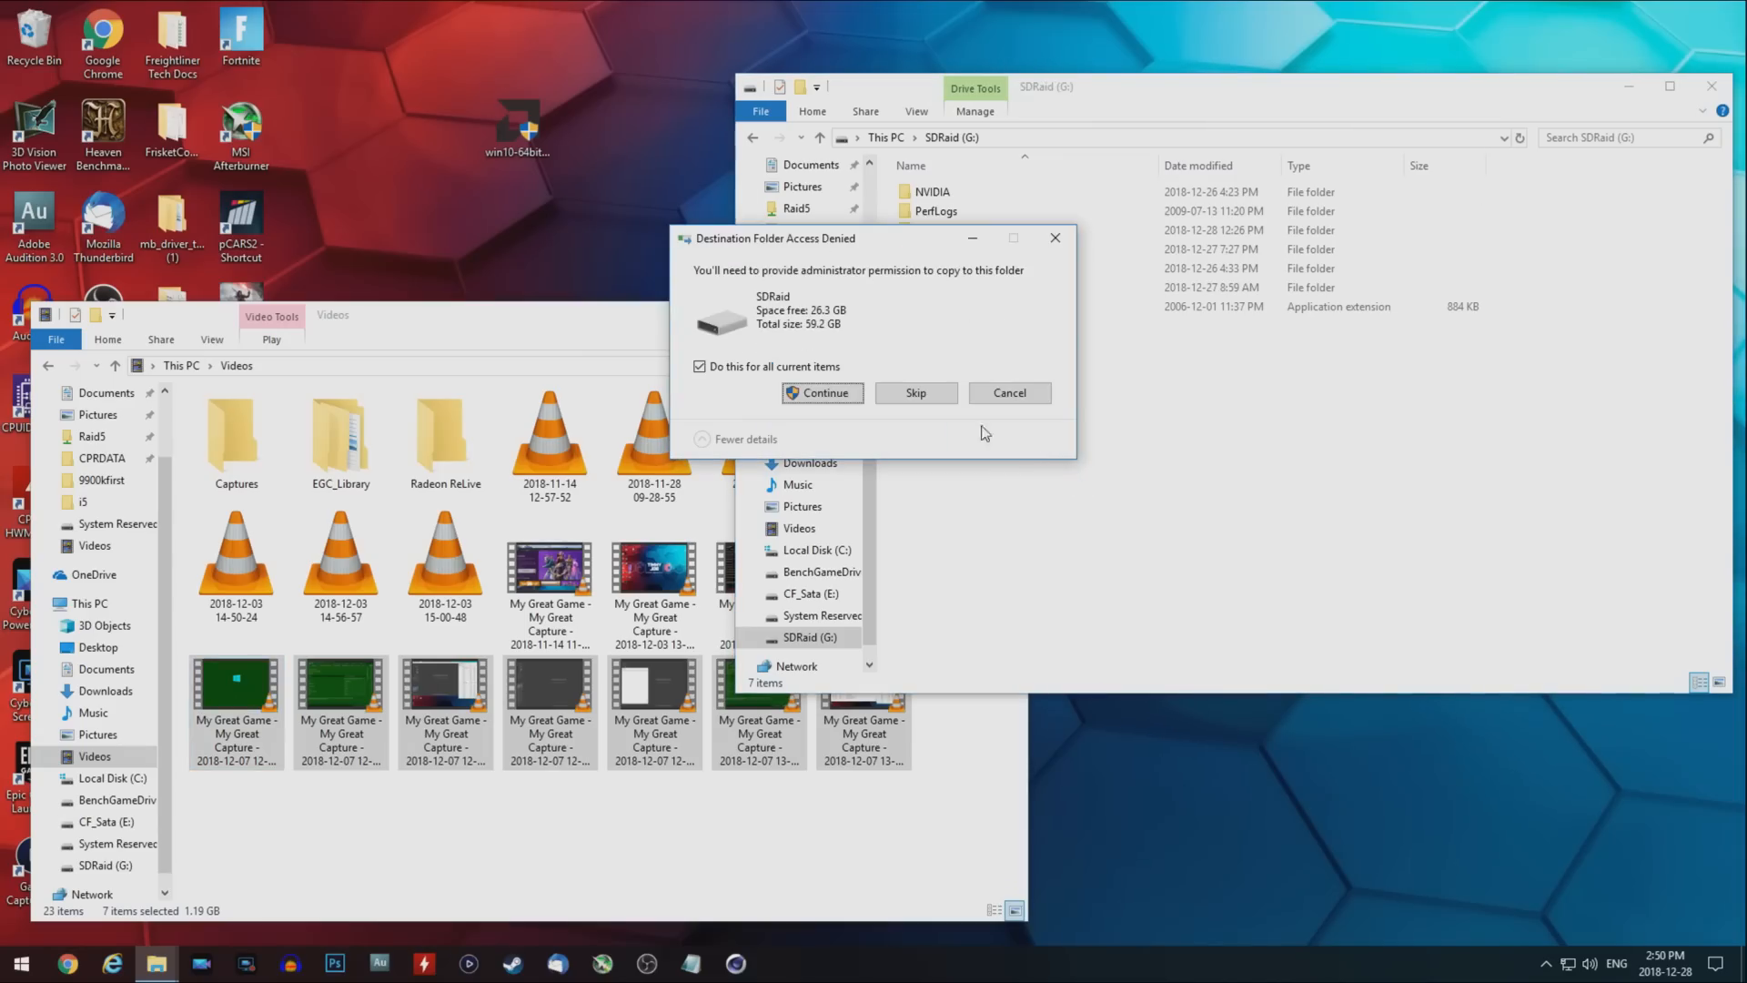
Continue with administrator permission for all current items so the seven captures copy
left_click(821, 392)
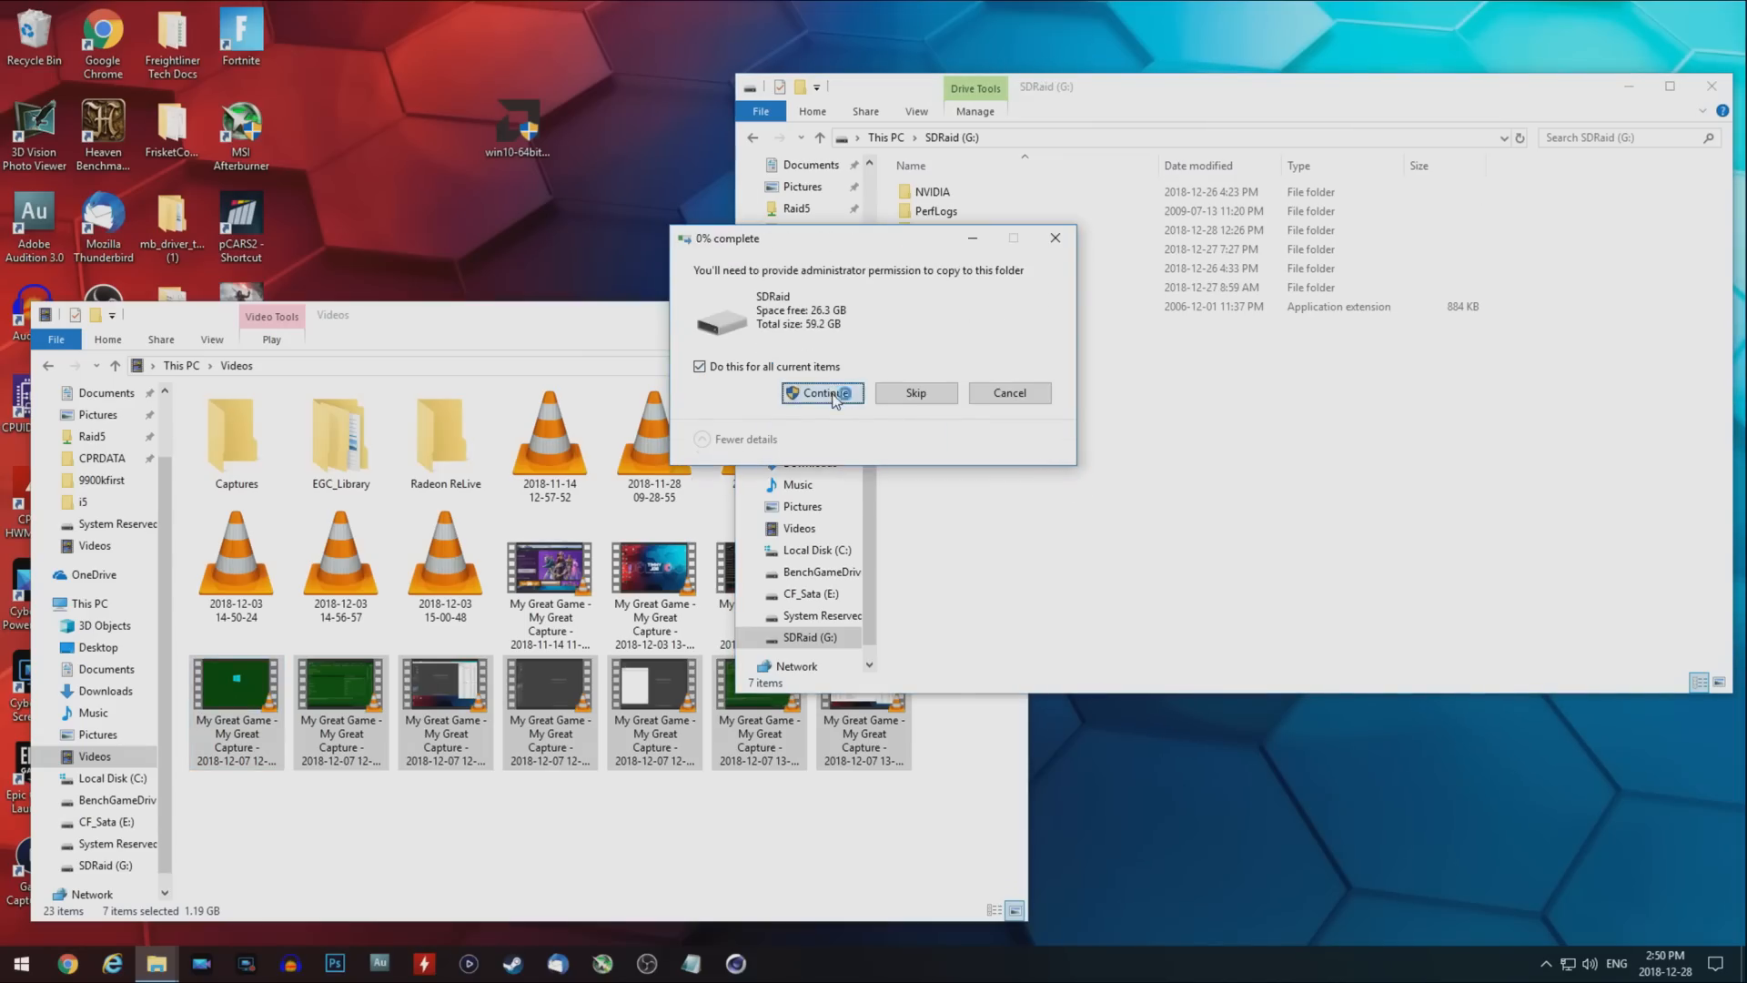
left_click(823, 392)
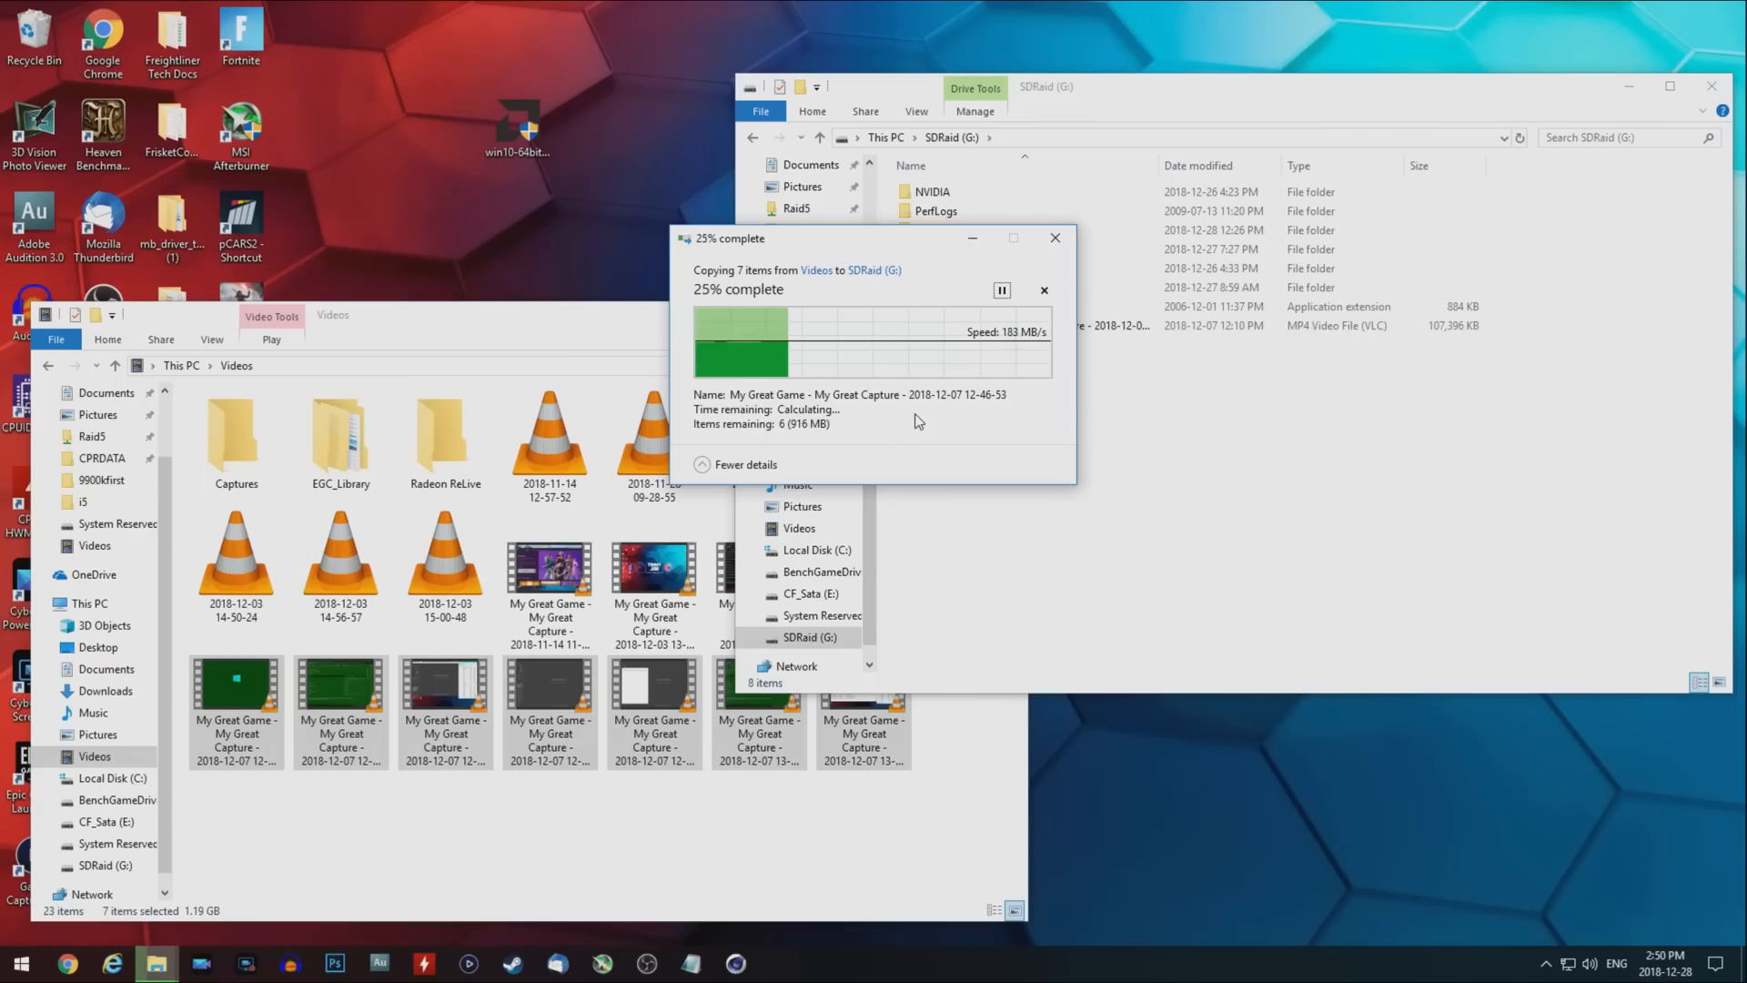